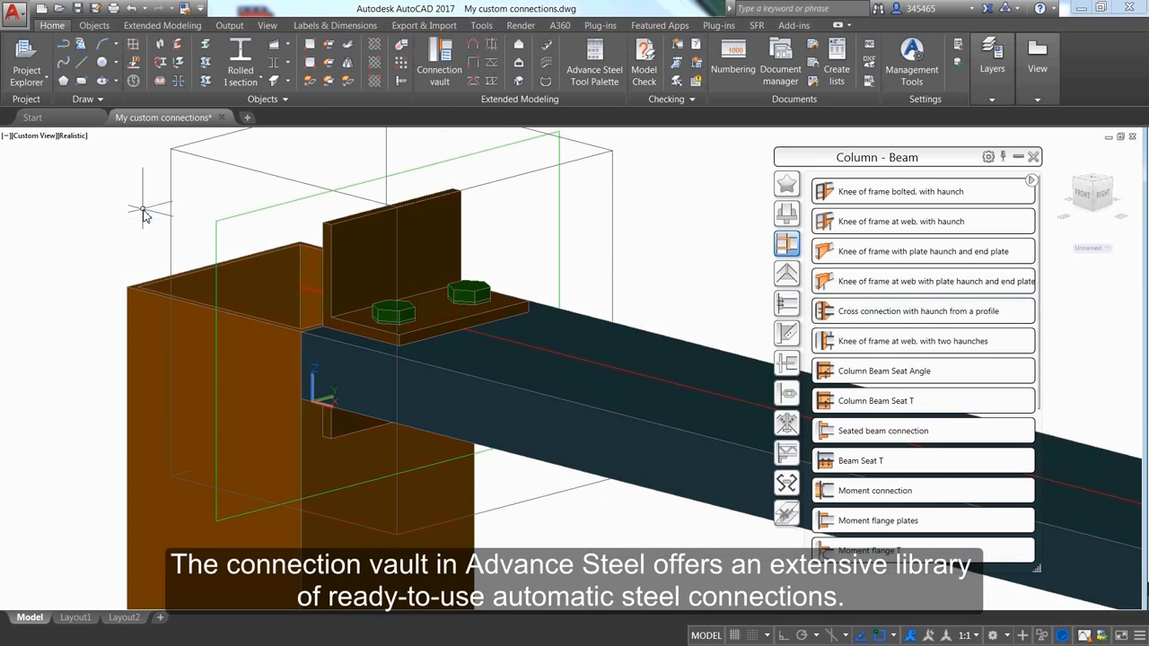
Set the seated connection's bottom angle section to L4X4X1/4, edit the gap, and erase the connection box.
left_click(1033, 156)
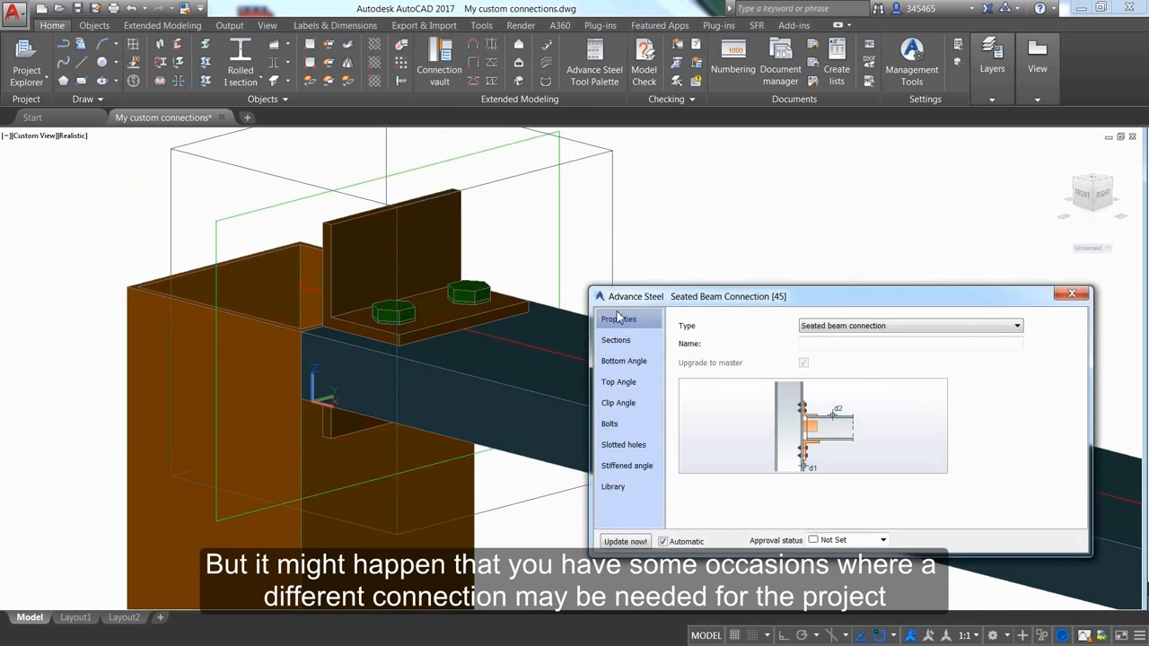
left_click(616, 339)
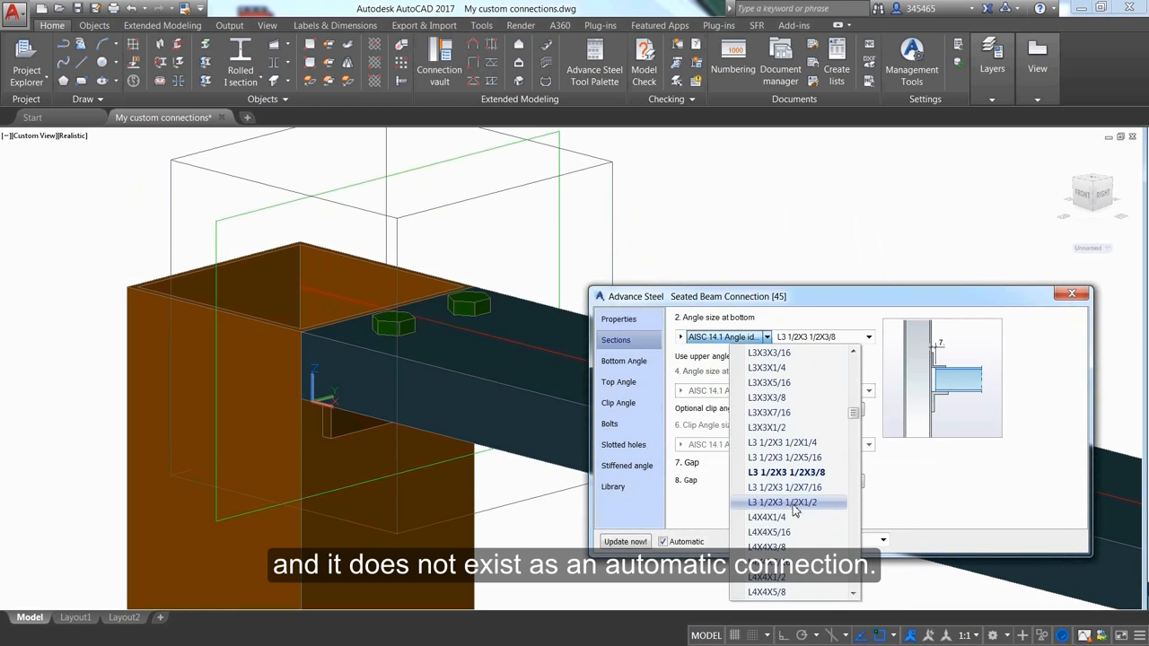
left_click(776, 517)
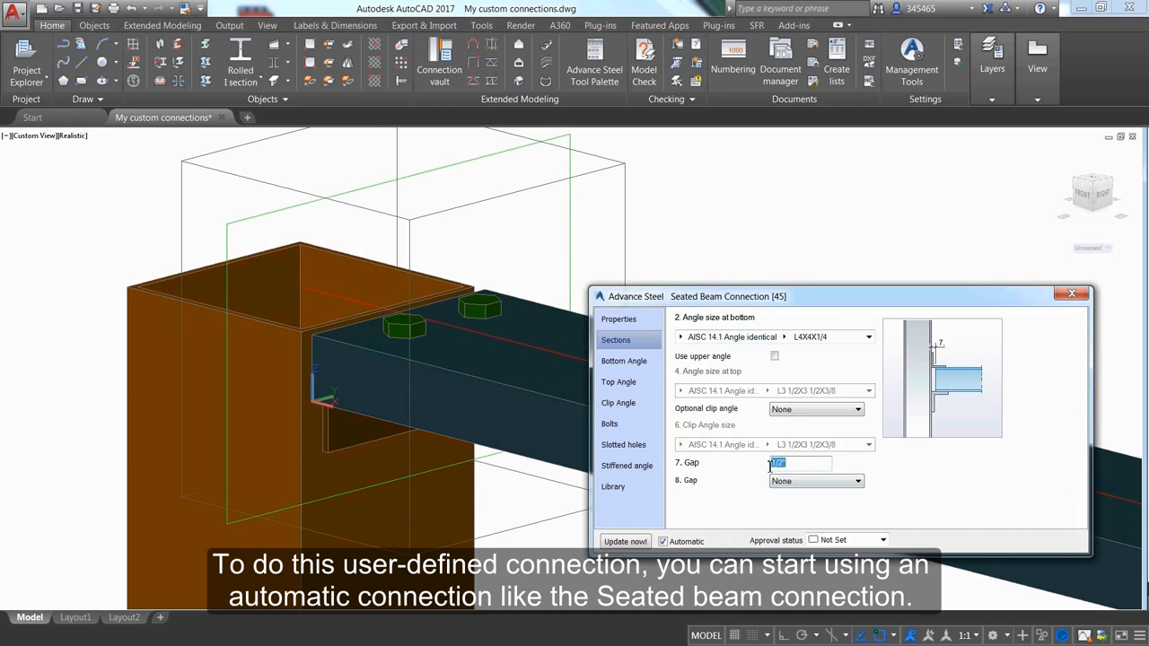
left_click(1072, 293)
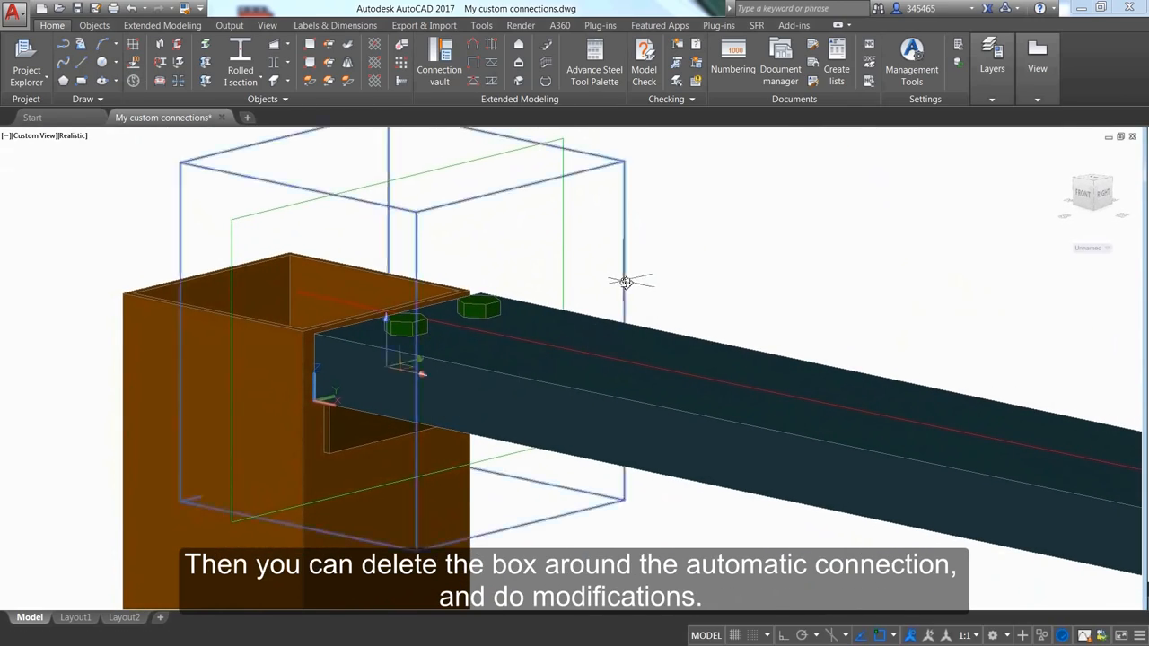
right_click(626, 281)
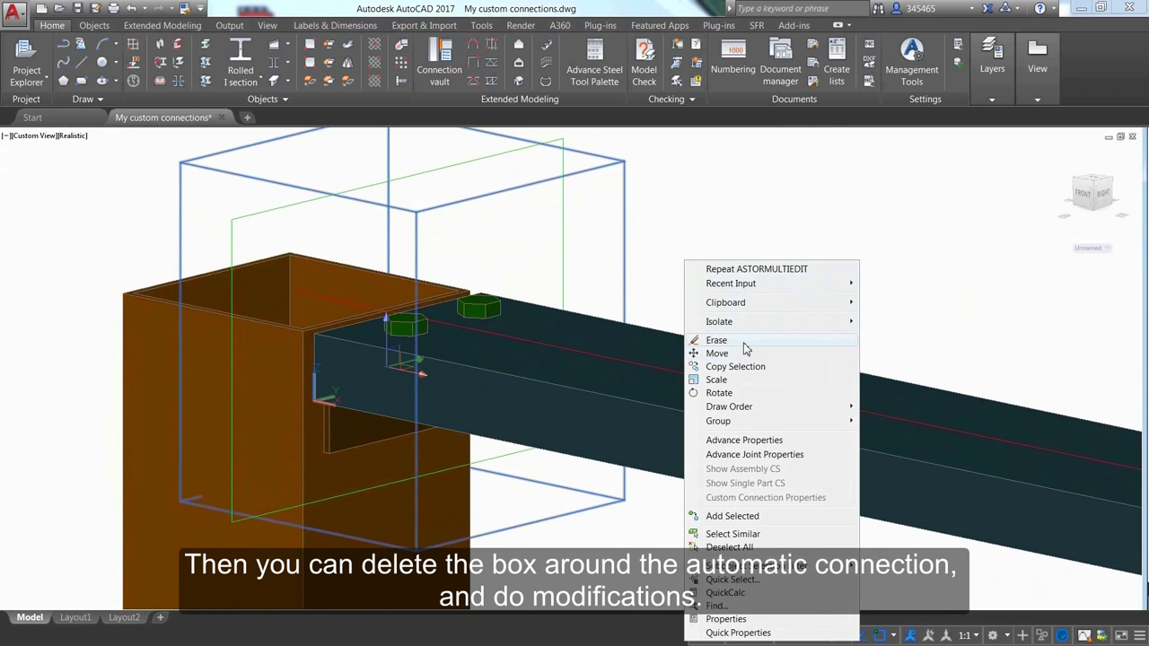
left_click(716, 340)
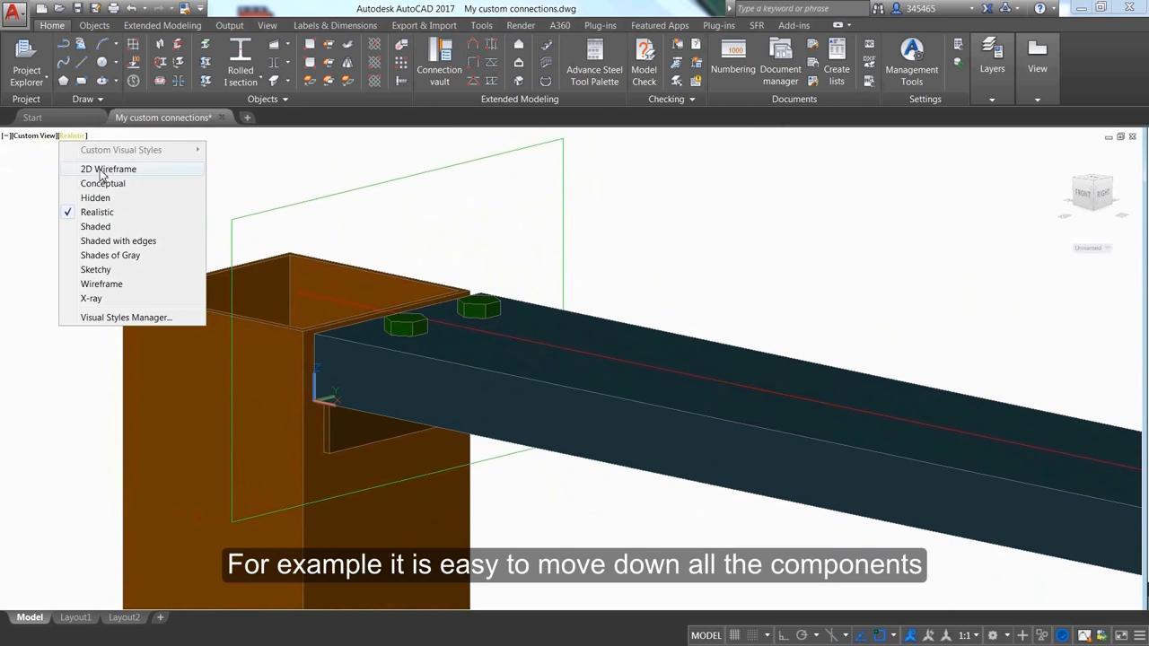
Switch to 2D Wireframe and move the seat angle and its two bolts down by entered offsets.
left_click(107, 168)
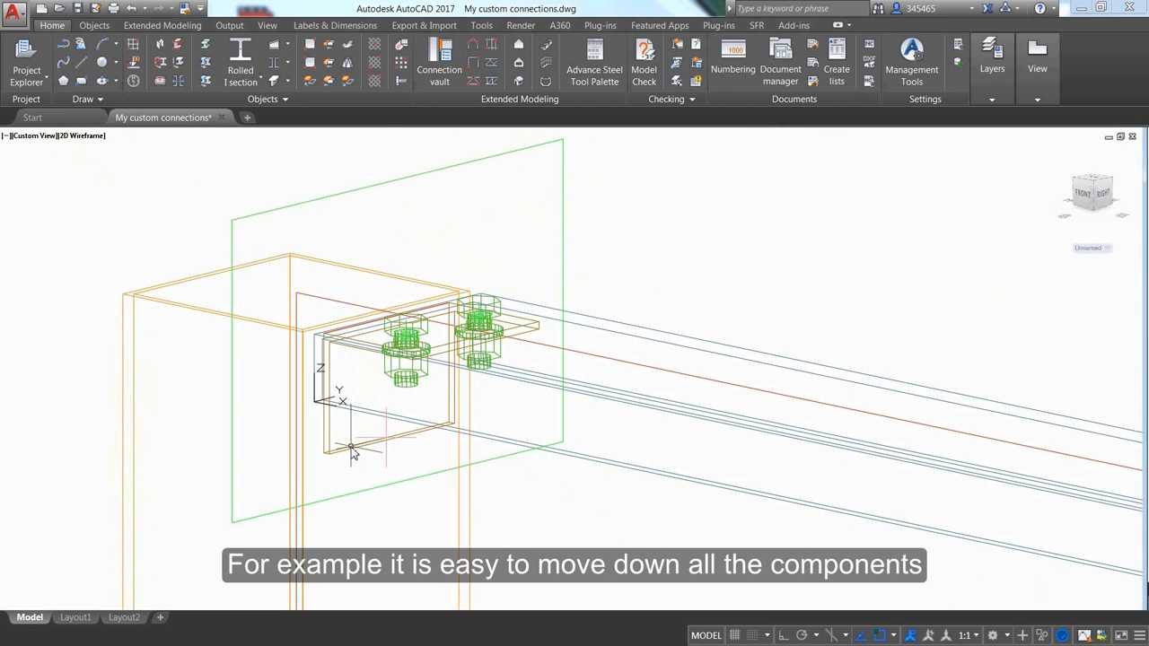
left_click(403, 368)
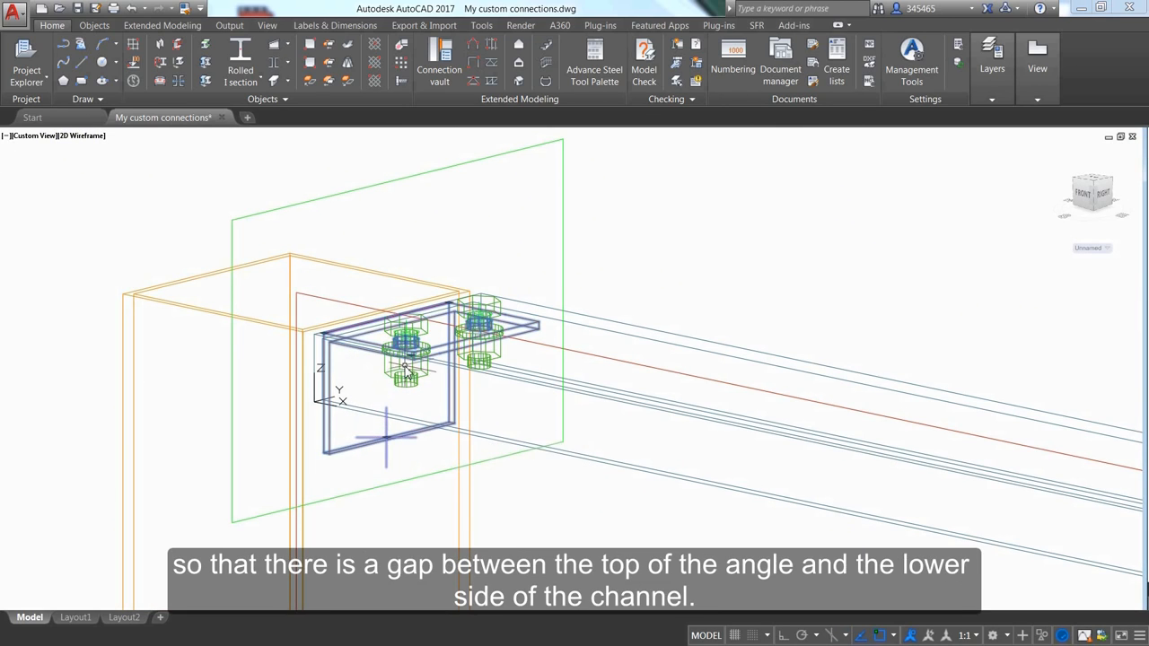
left_click(593, 62)
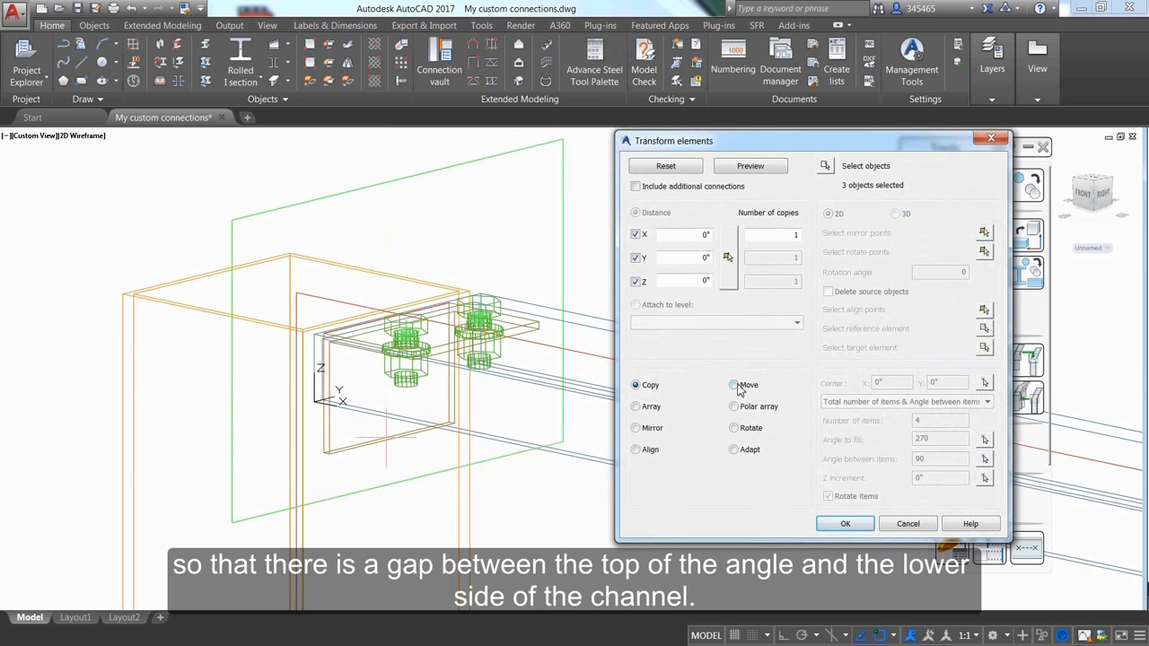
left_click(844, 523)
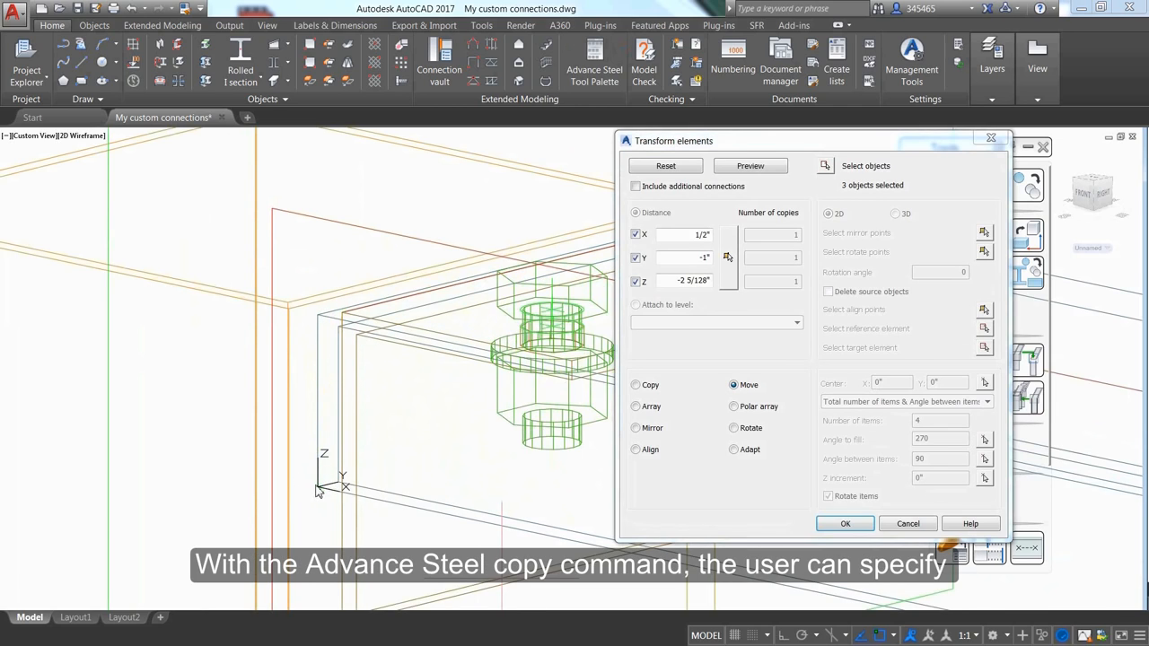
left_click(636, 234)
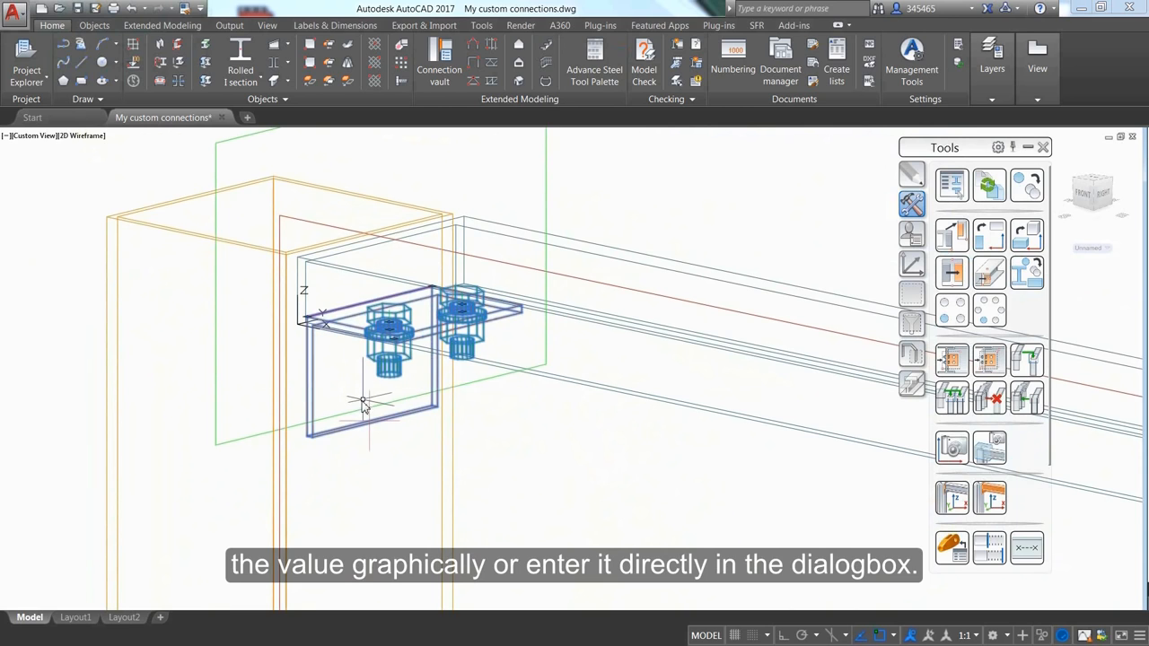
mouse_move(1027, 193)
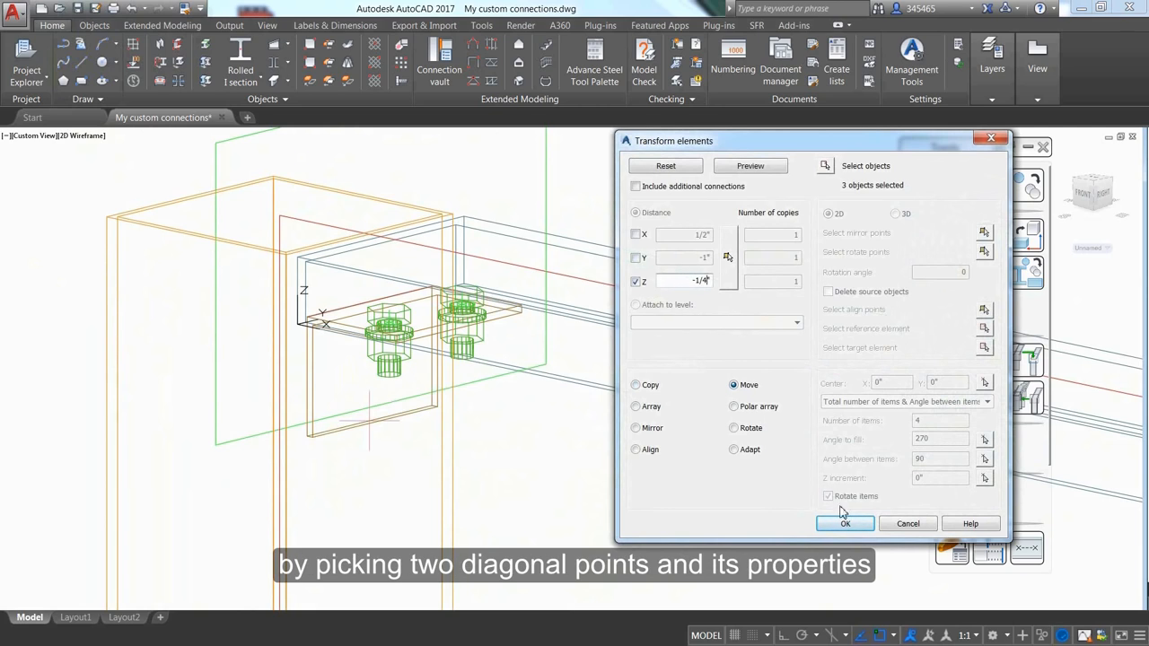
Move the angle and bolts down 1/4" and add a stretched 1/4"-thick plate above the angle.
left_click(845, 523)
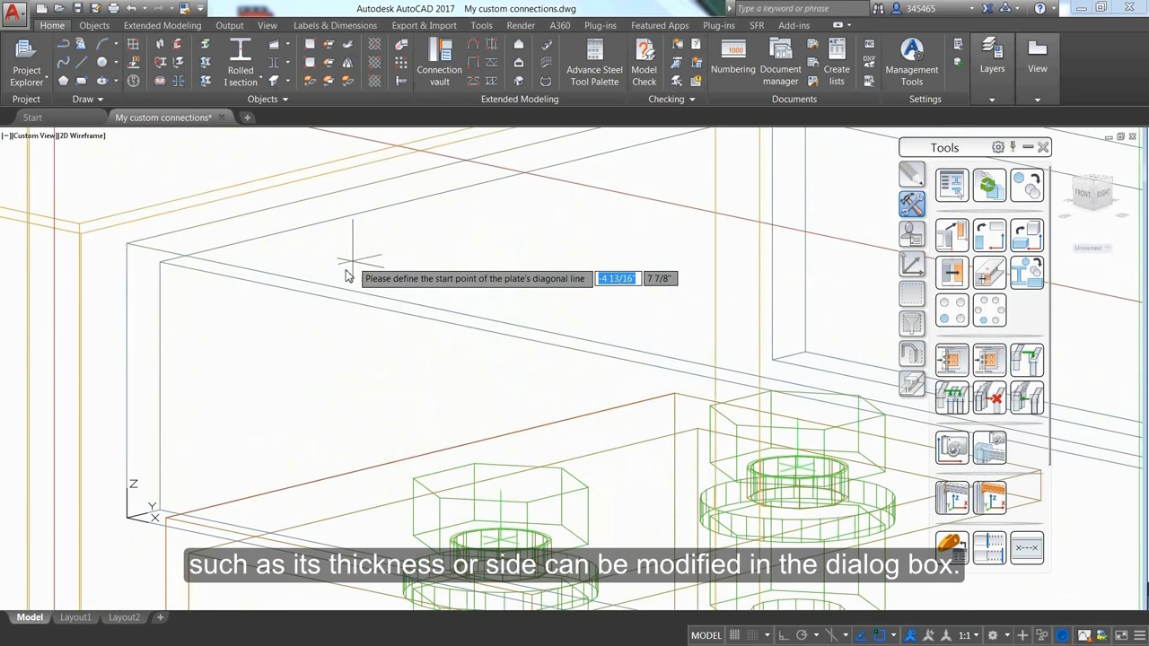
left_click(348, 275)
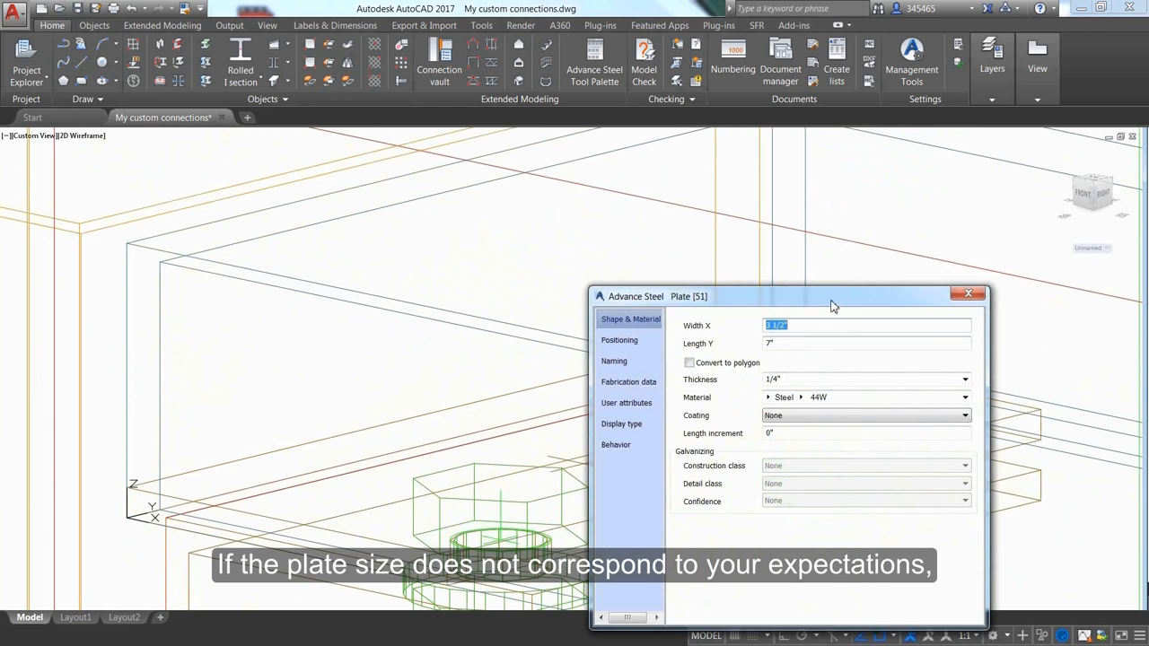
left_click(619, 340)
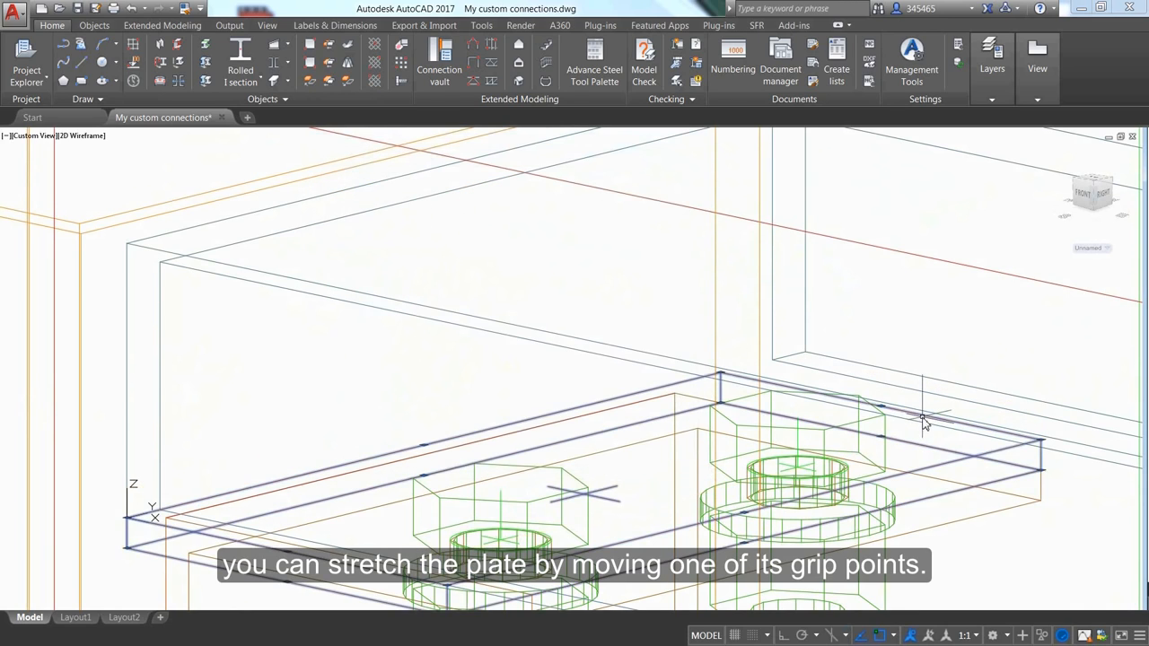
right_click(925, 422)
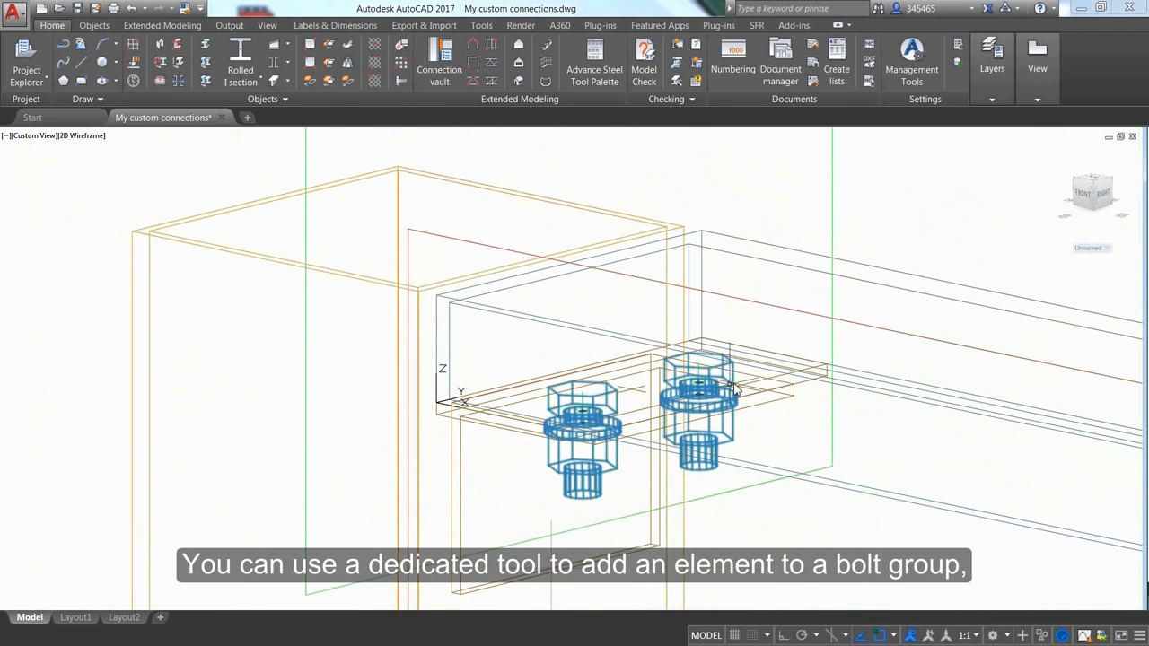
Select the two bolts to start adding the new plate to their bolt group.
left_click(94, 24)
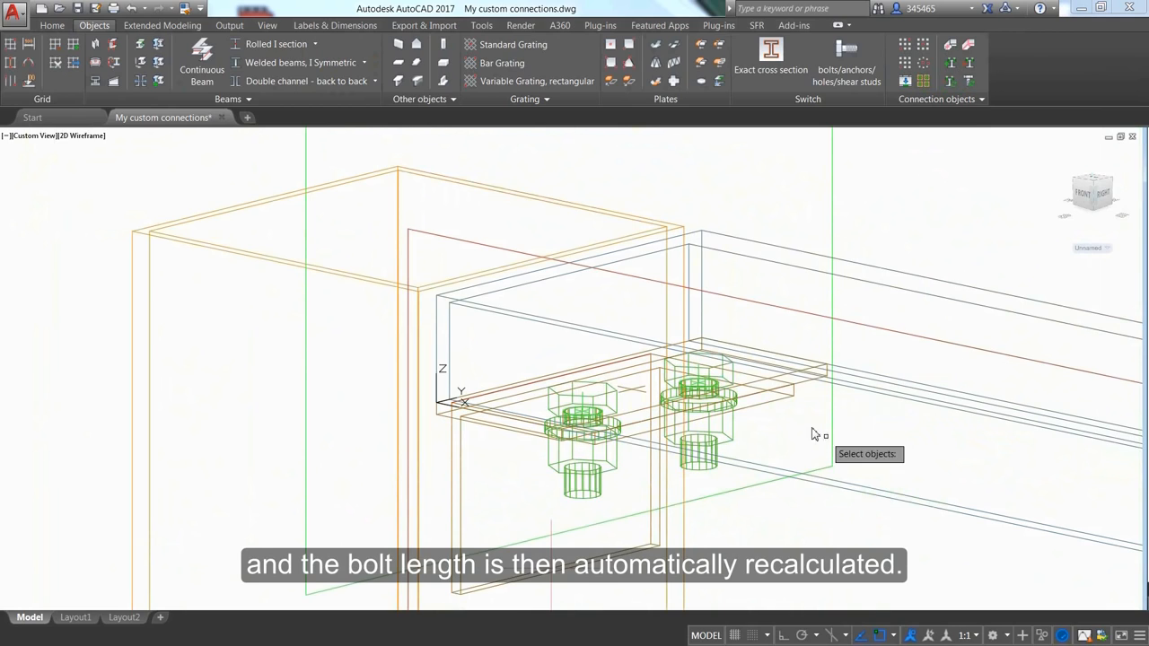
mouse_move(812, 422)
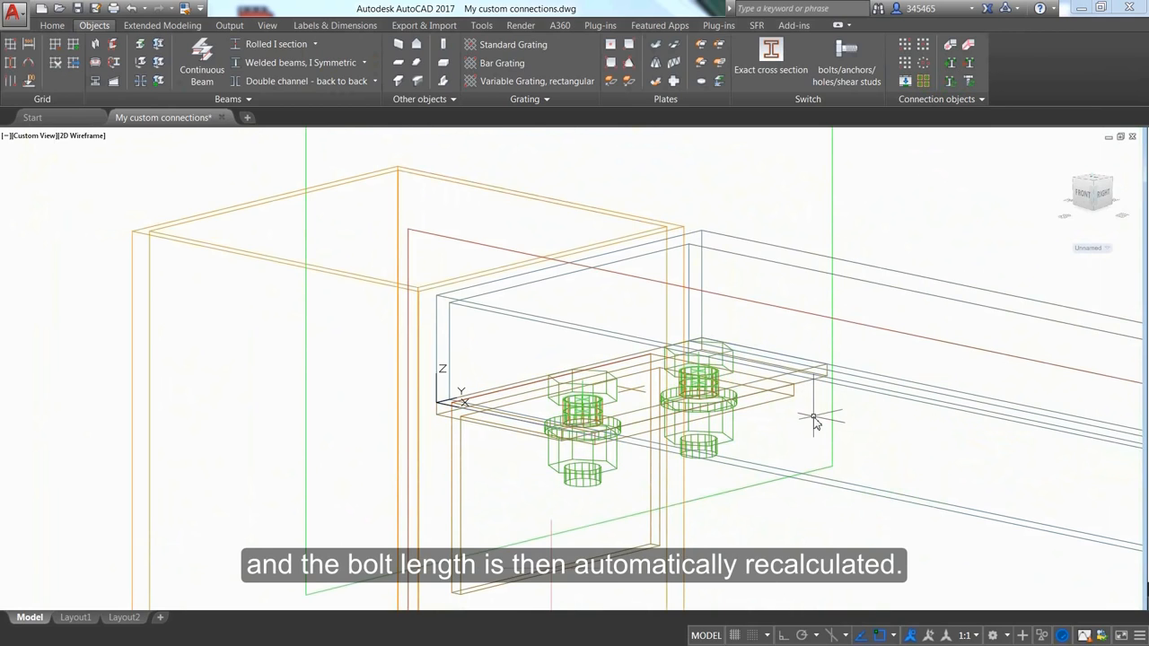
mouse_move(698, 190)
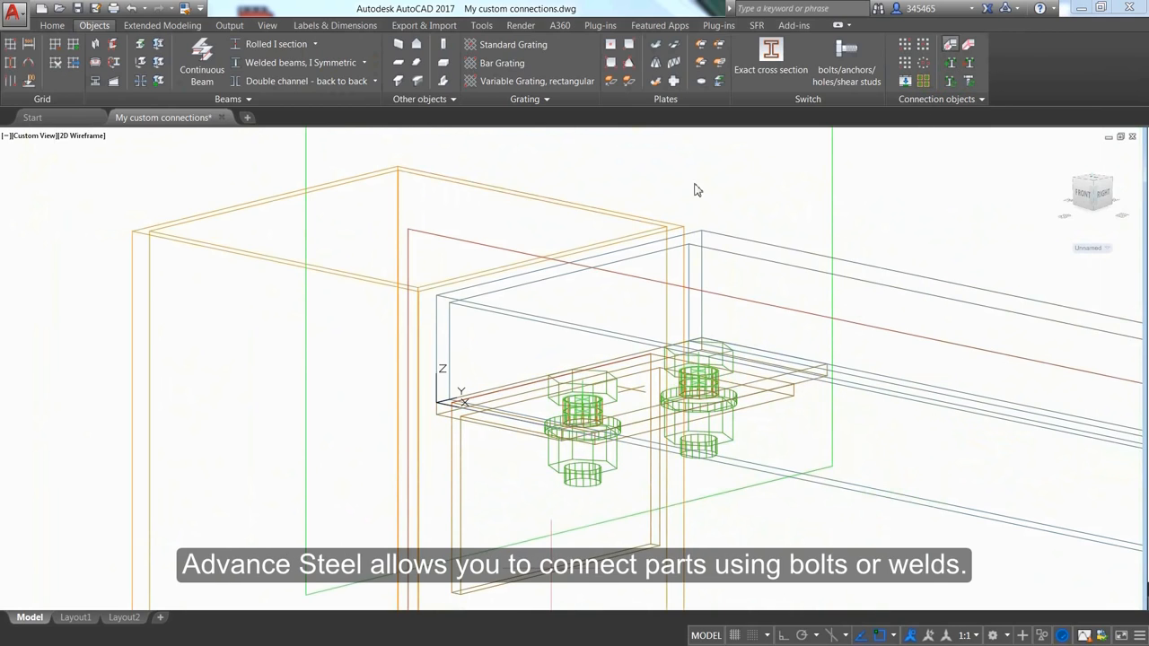
left_click(442, 420)
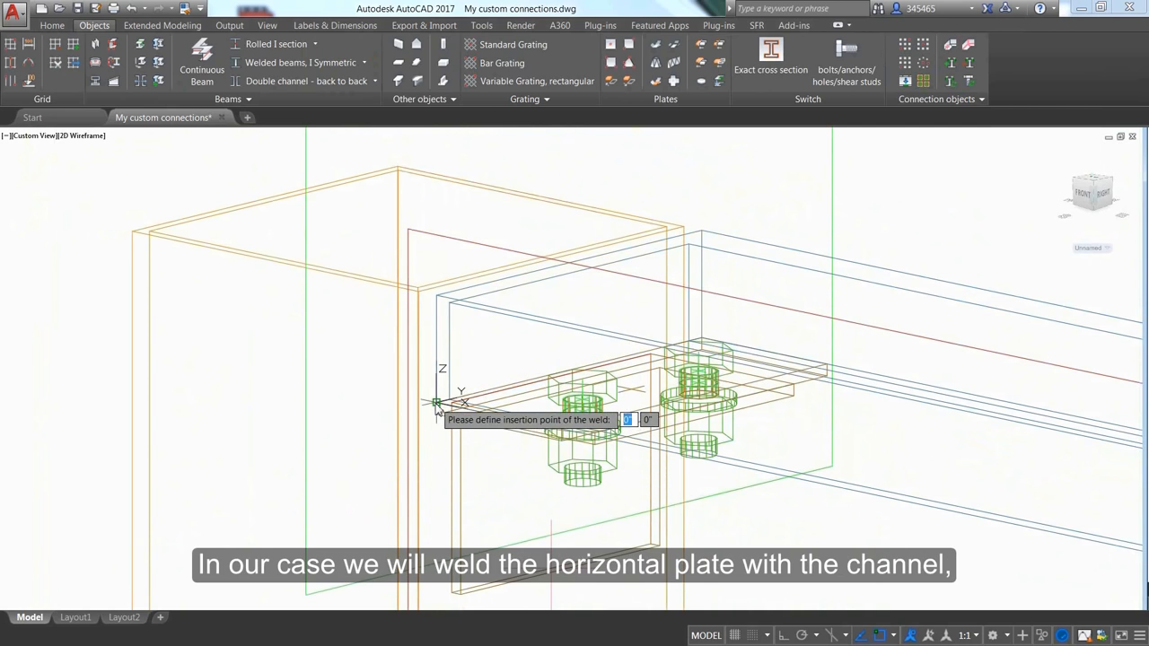
left_click(436, 402)
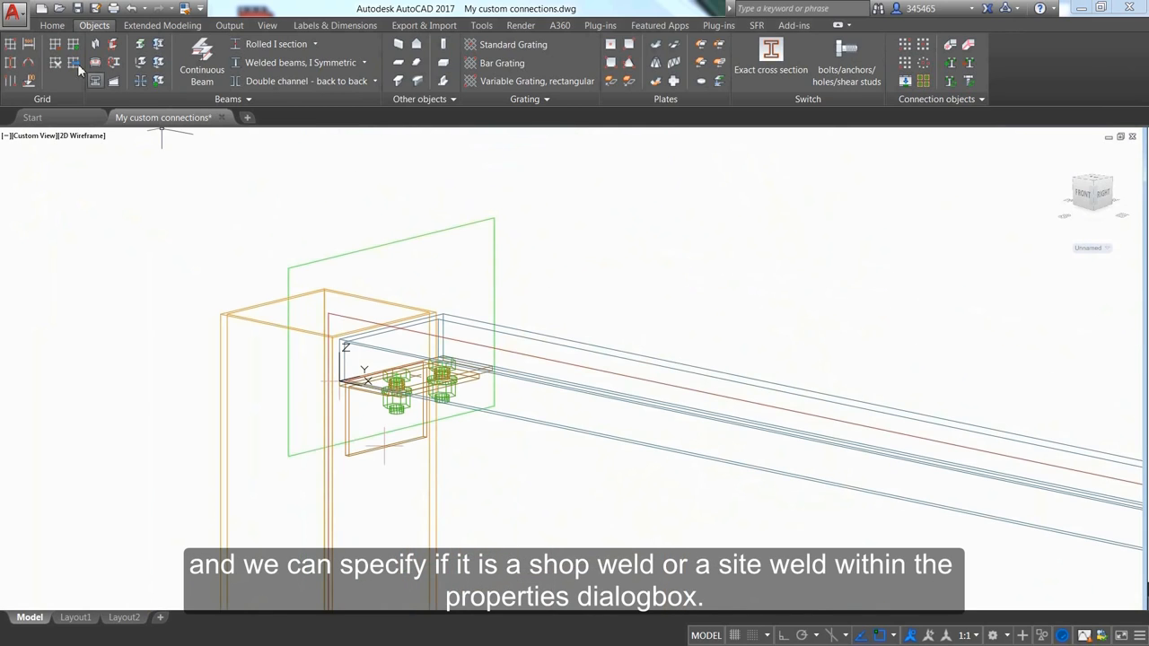
left_click(51, 24)
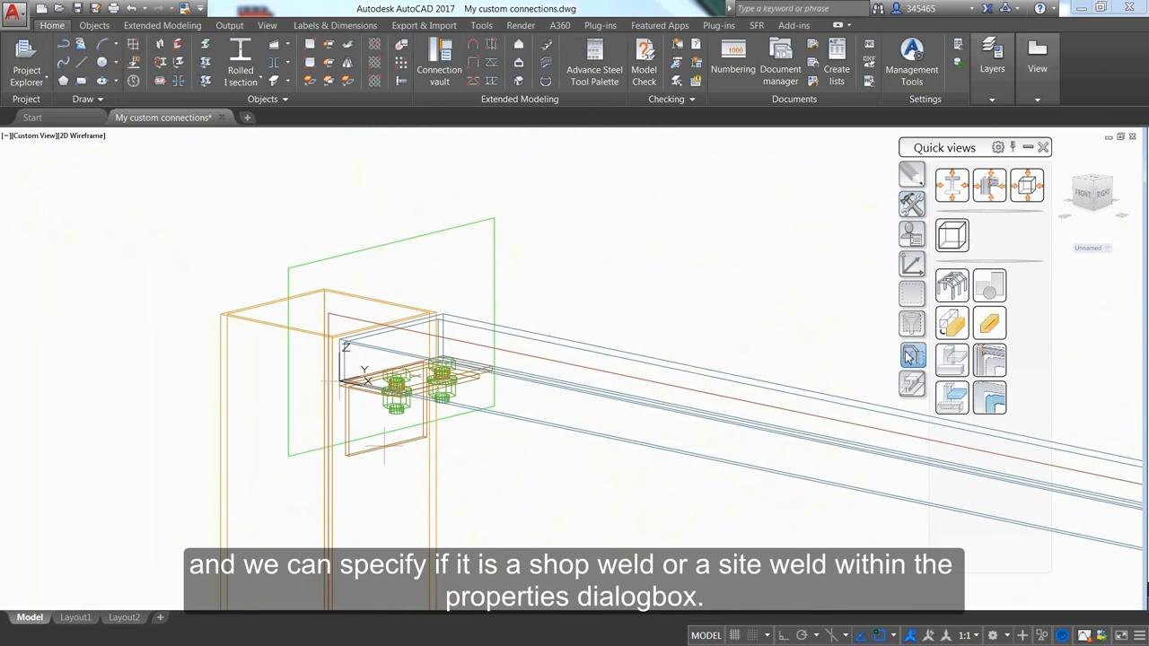
mouse_move(989, 397)
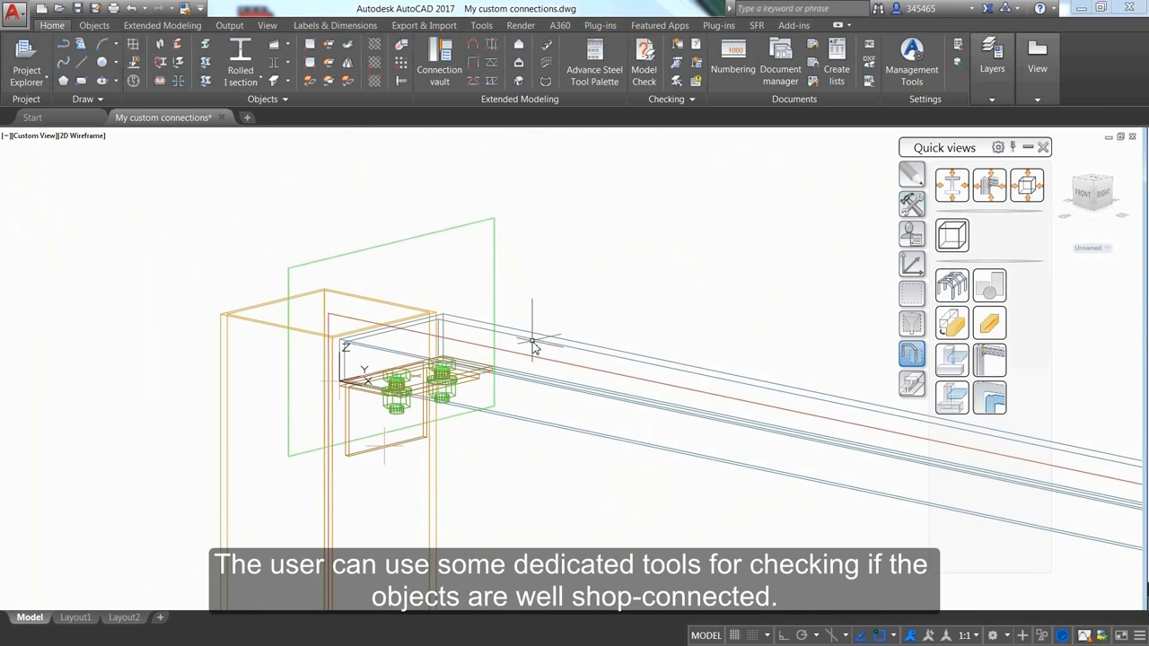
Use the visual style list and show the Custom connections tools.
left_click(81, 135)
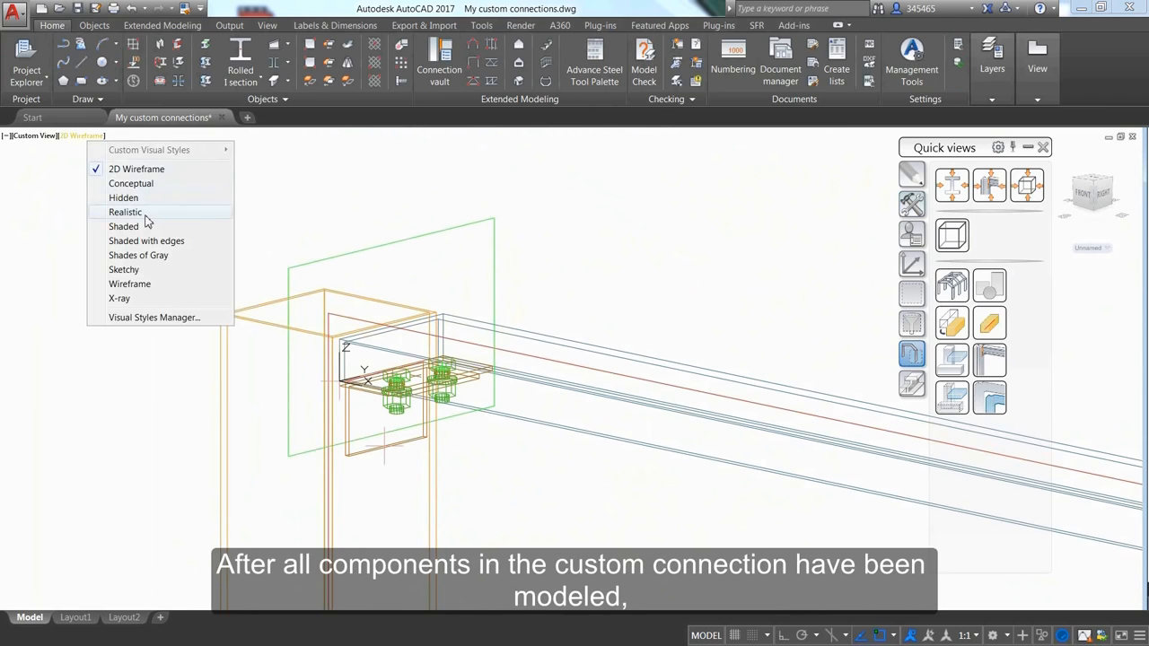
left_click(126, 211)
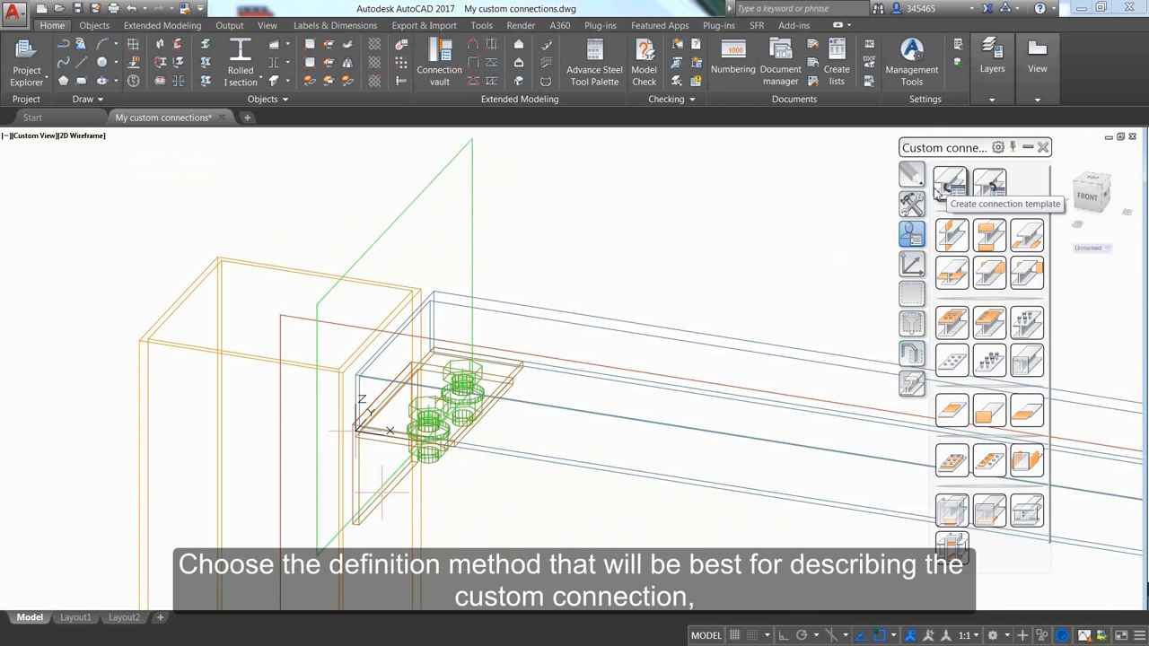
Create a two-beam connection template named 'My top connection' and begin picking its input beams.
left_click(949, 184)
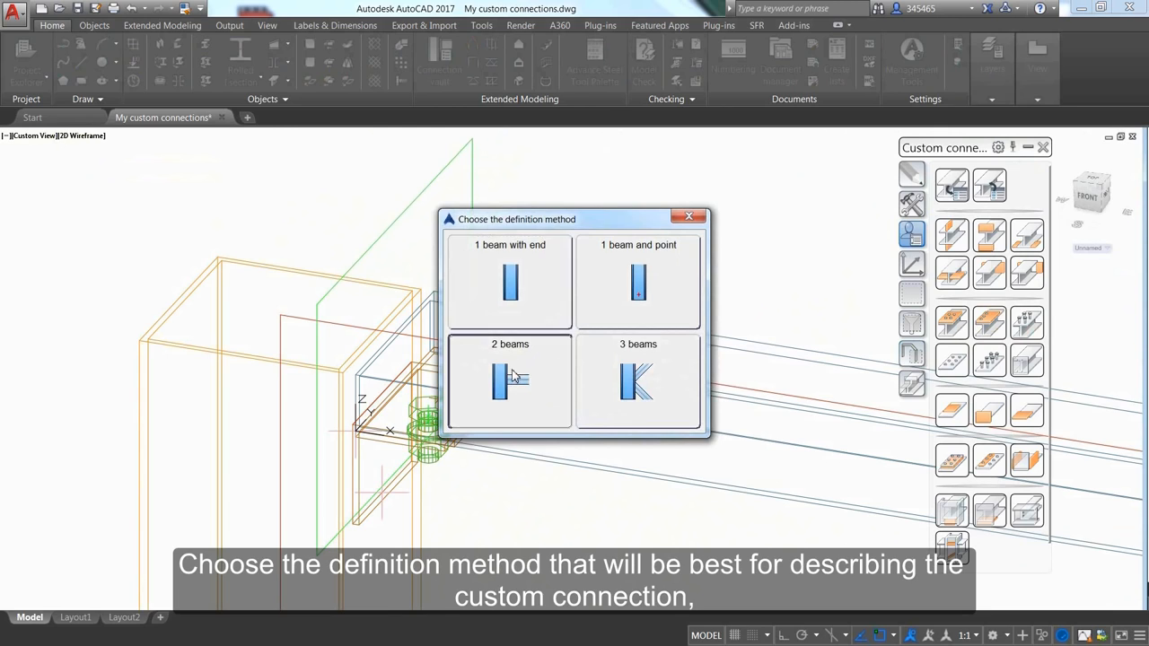
left_click(510, 381)
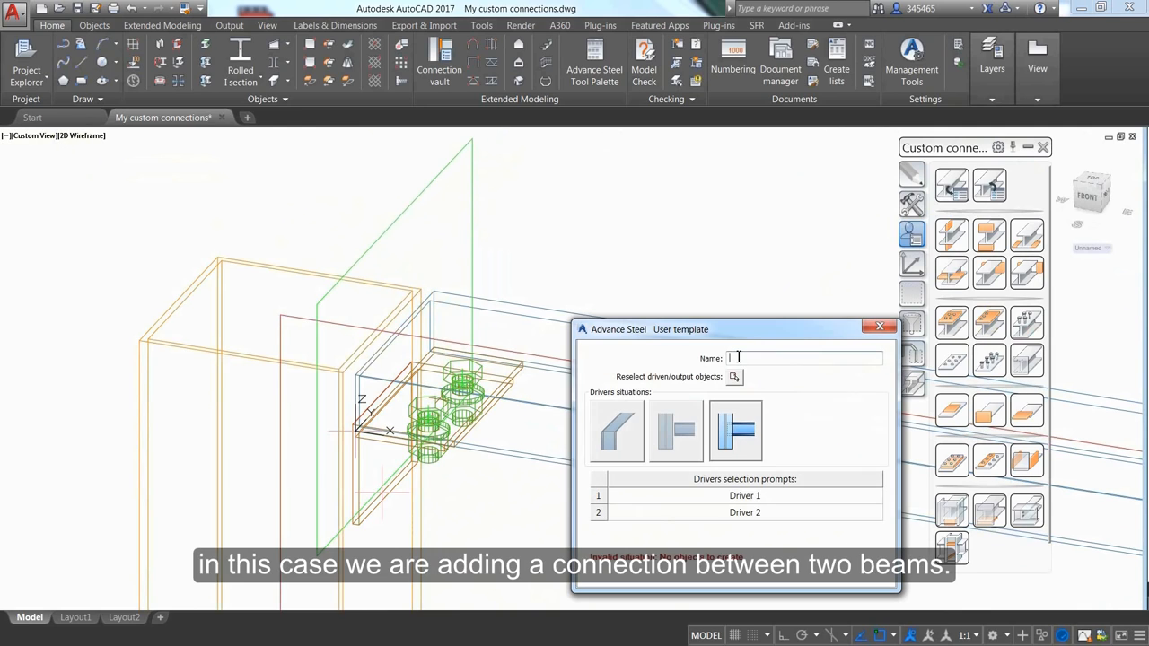
type("My_top con")
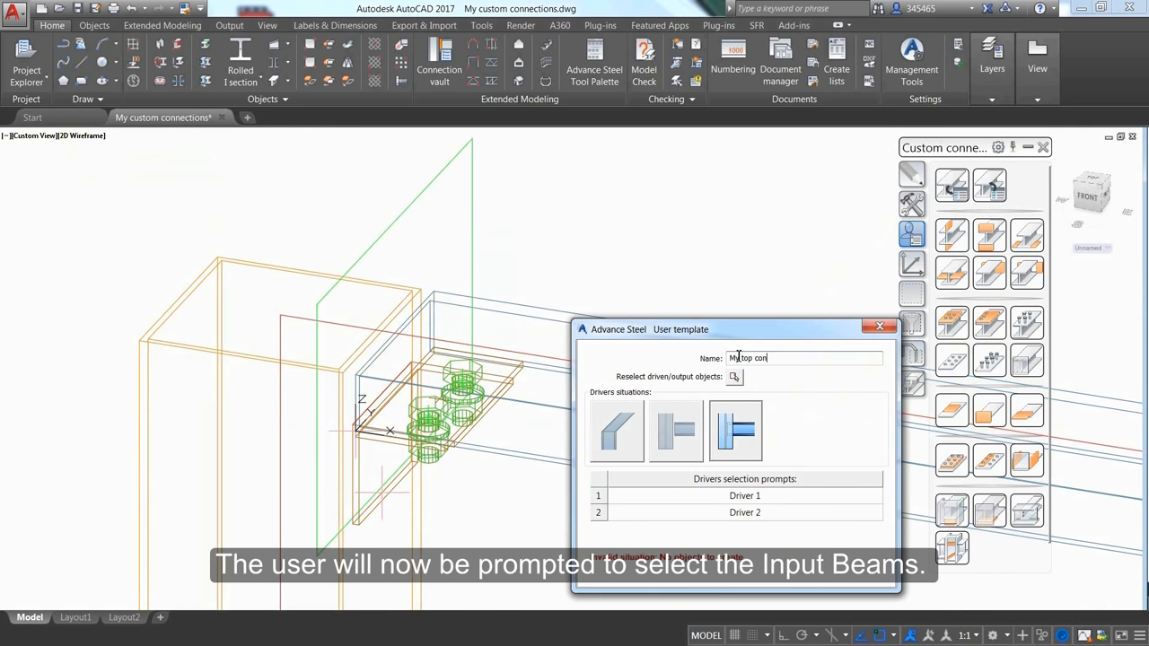
type("nection")
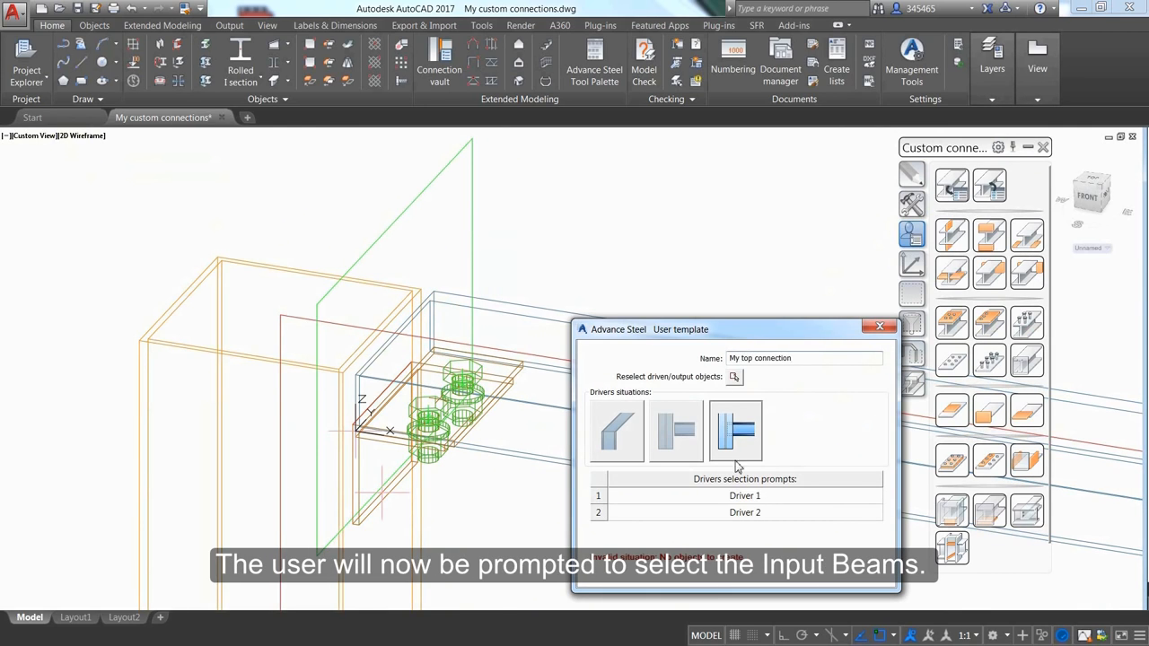
left_click(744, 495)
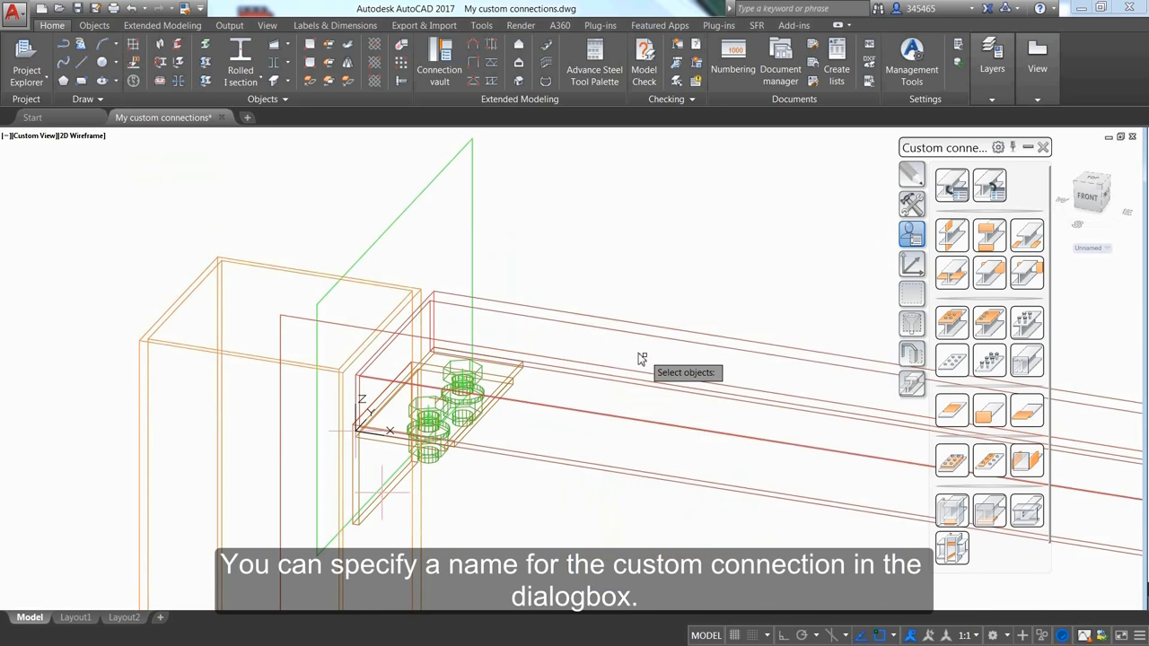
Select the column and channel as drivers, pick the connection parts, and use Realistic style.
left_click_drag(641, 359, 493, 287)
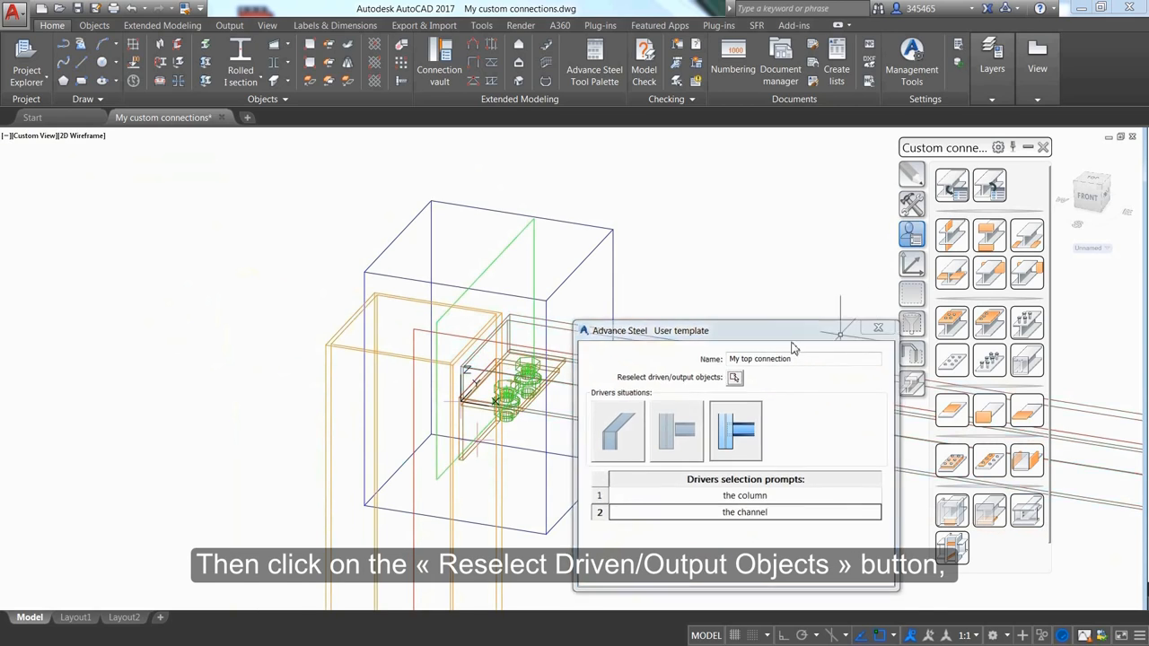
left_click(735, 377)
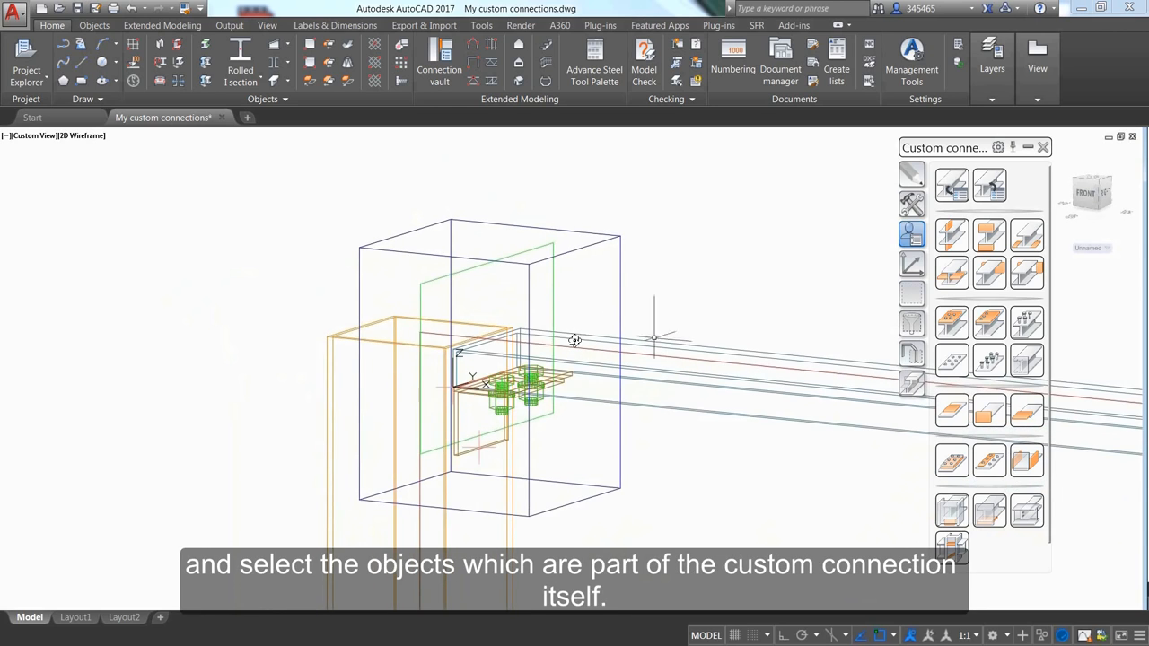
left_click(81, 135)
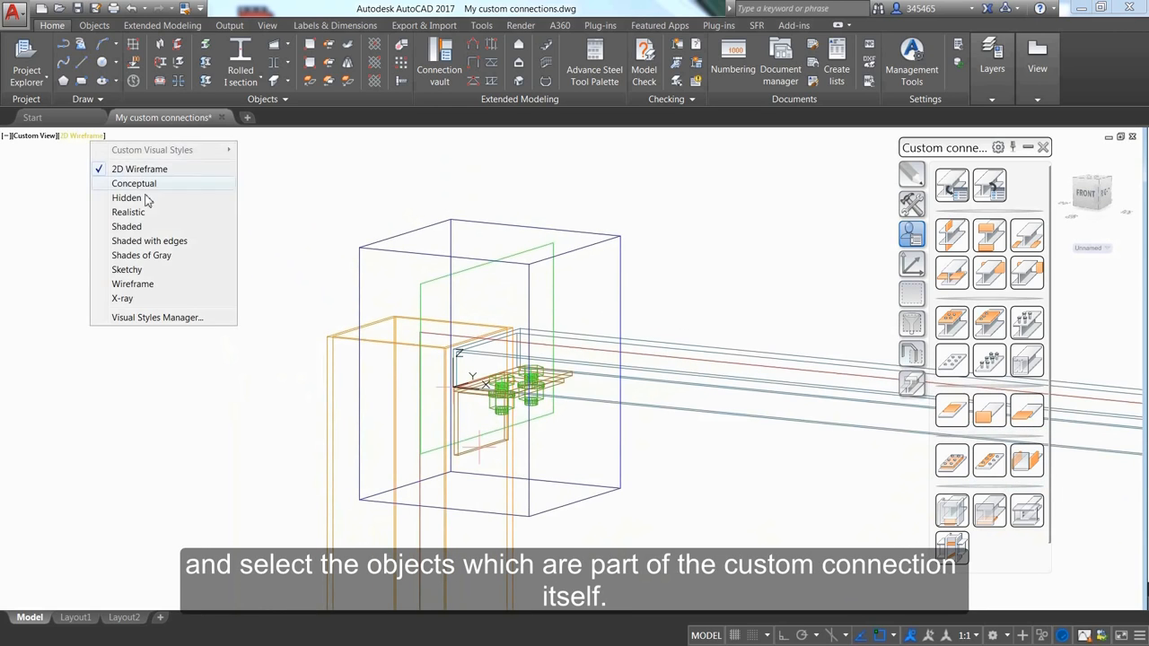
left_click(128, 212)
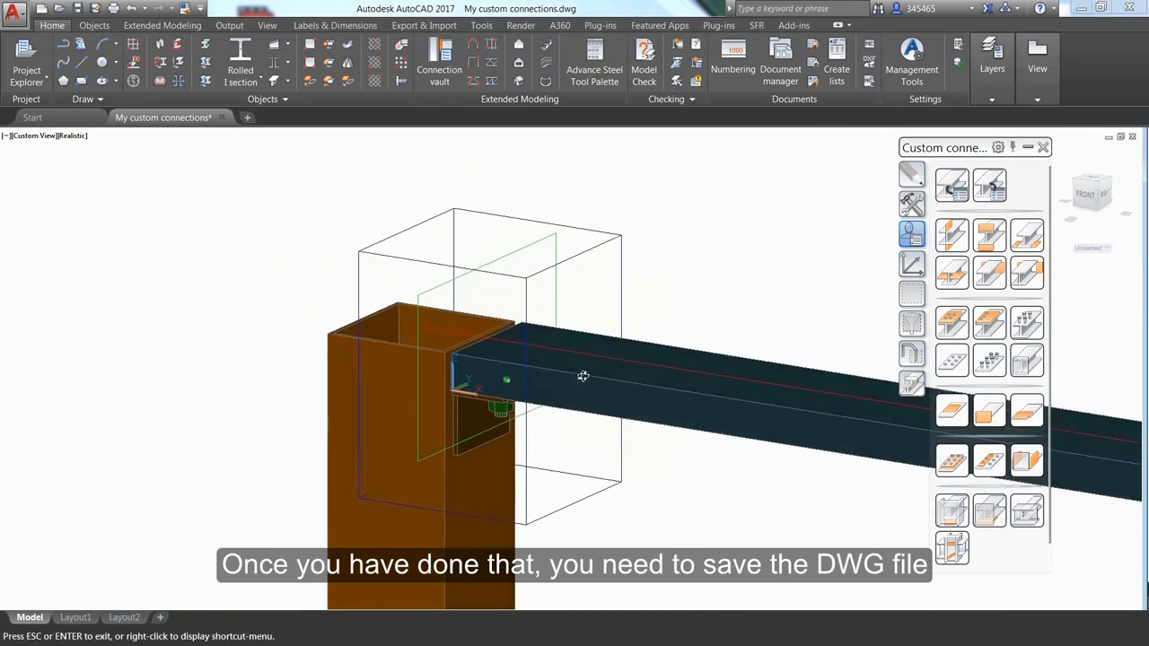
Save as My custom connections.dwg in ConnectionTemplates, overwriting the existing file.
key("ctrl+shift+s")
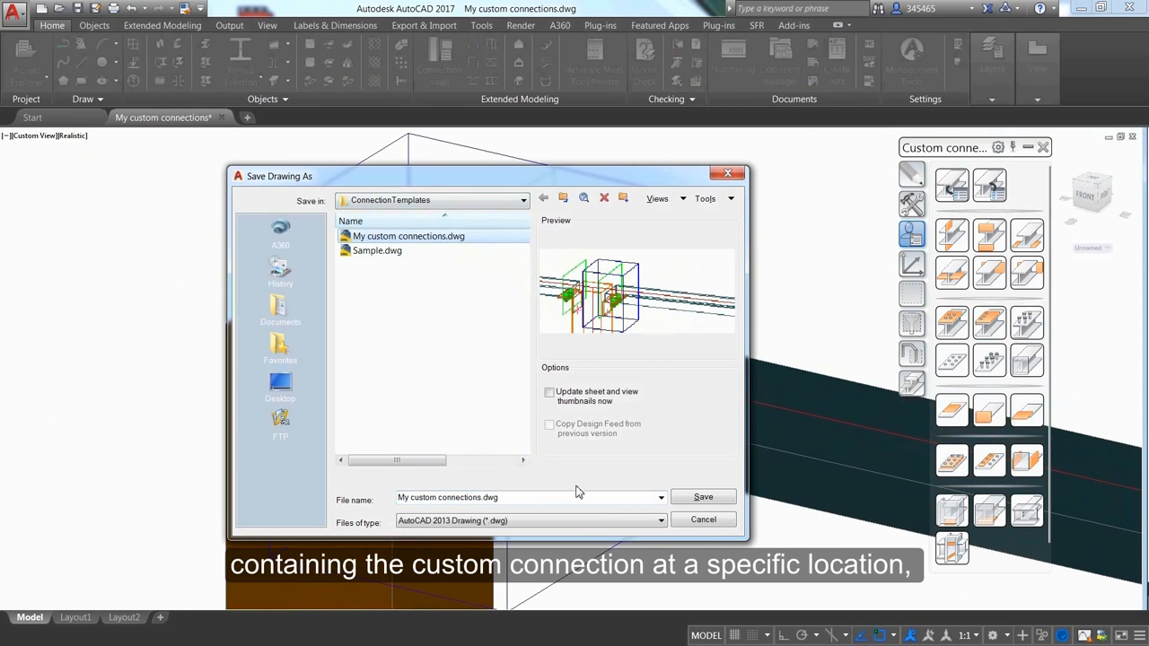
left_click(703, 497)
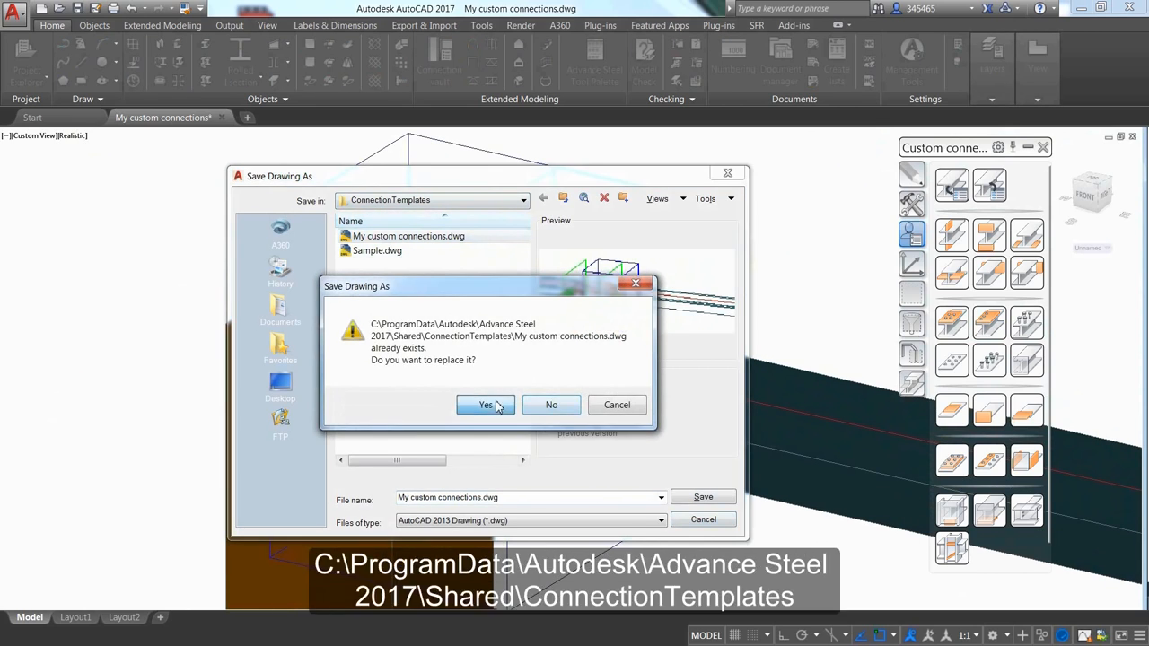
left_click(486, 405)
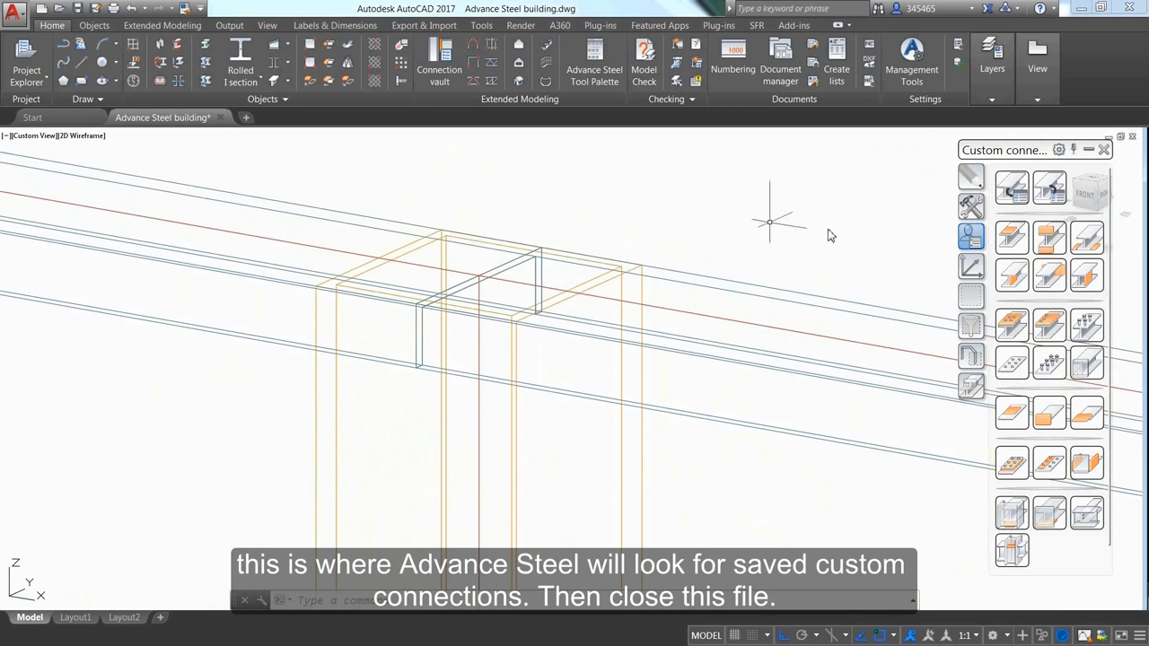
mouse_move(1049, 189)
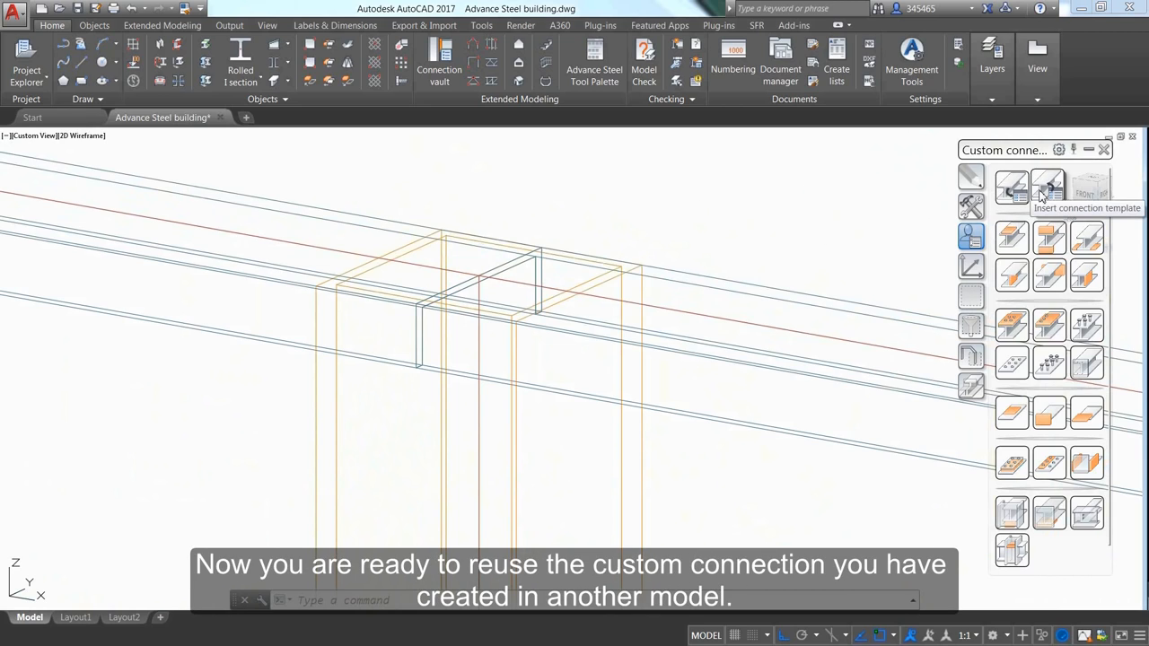
Insert 'My top connection' from the template explorer, close its properties, and start a second insertion.
left_click(1048, 186)
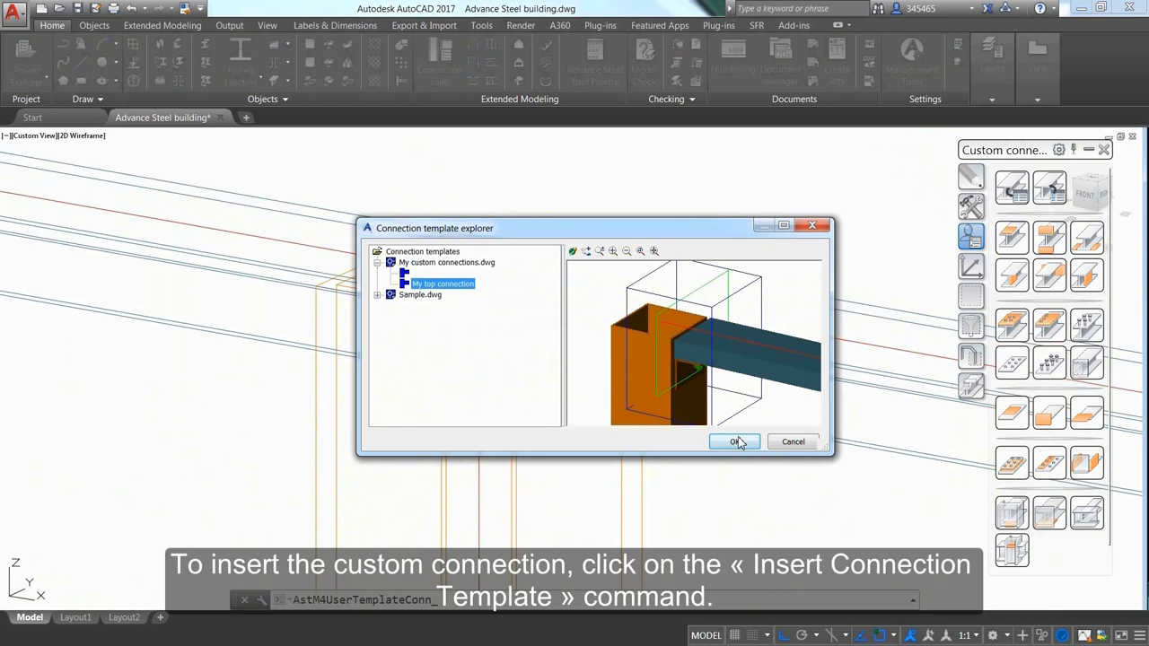
left_click(735, 441)
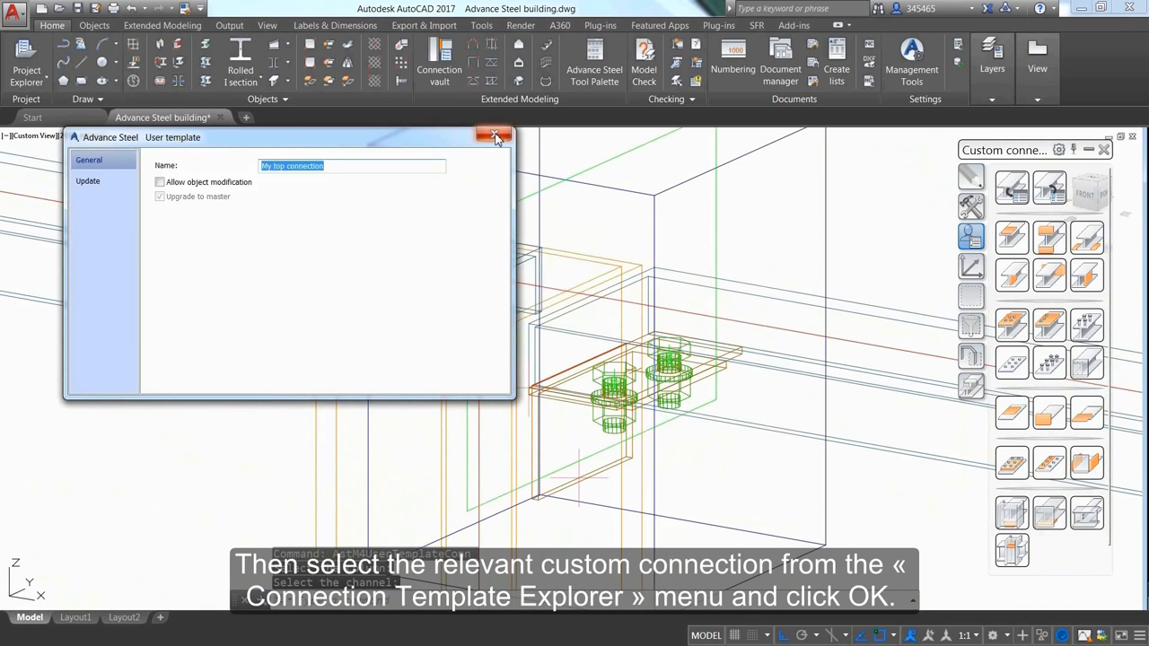
left_click(495, 136)
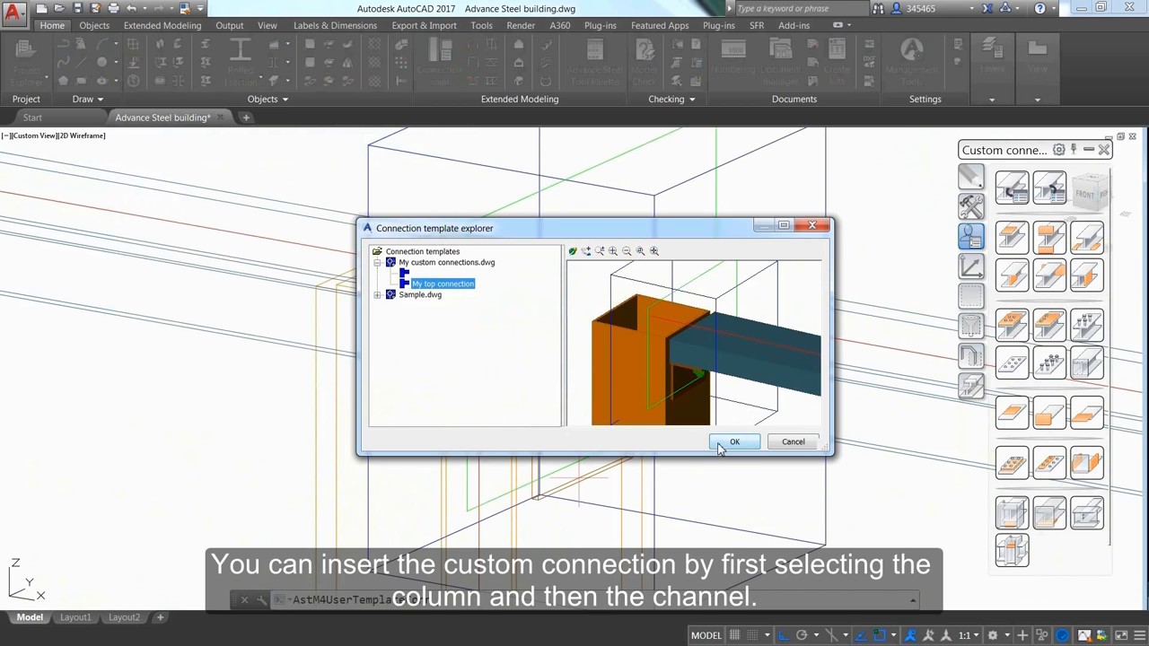
left_click(735, 441)
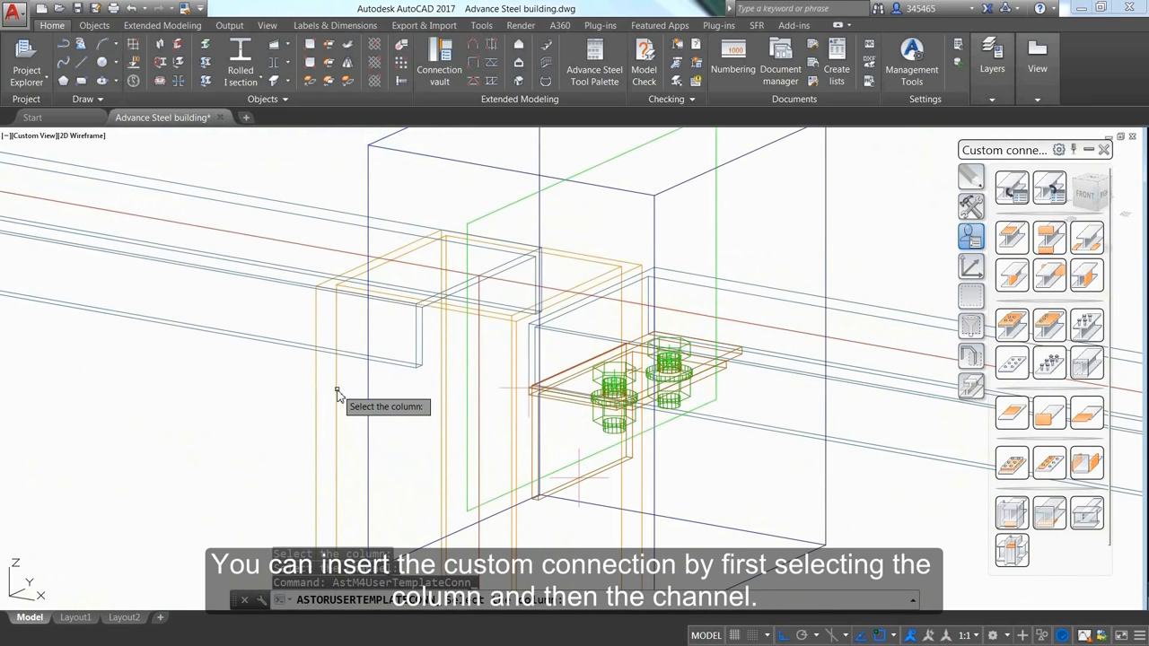